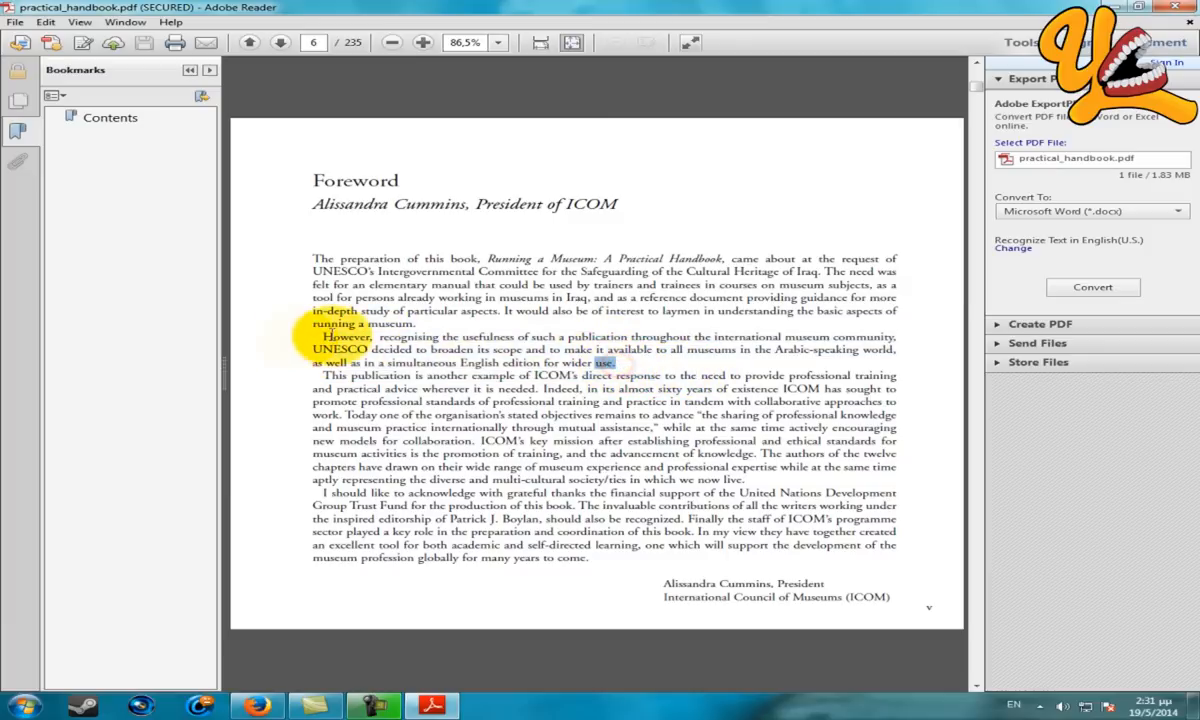
# - Try selecting the 'However' paragraph, then scroll crackmypdf.com down to the unlock form
pyautogui.moveTo(312, 336); pyautogui.dragTo(622, 376)
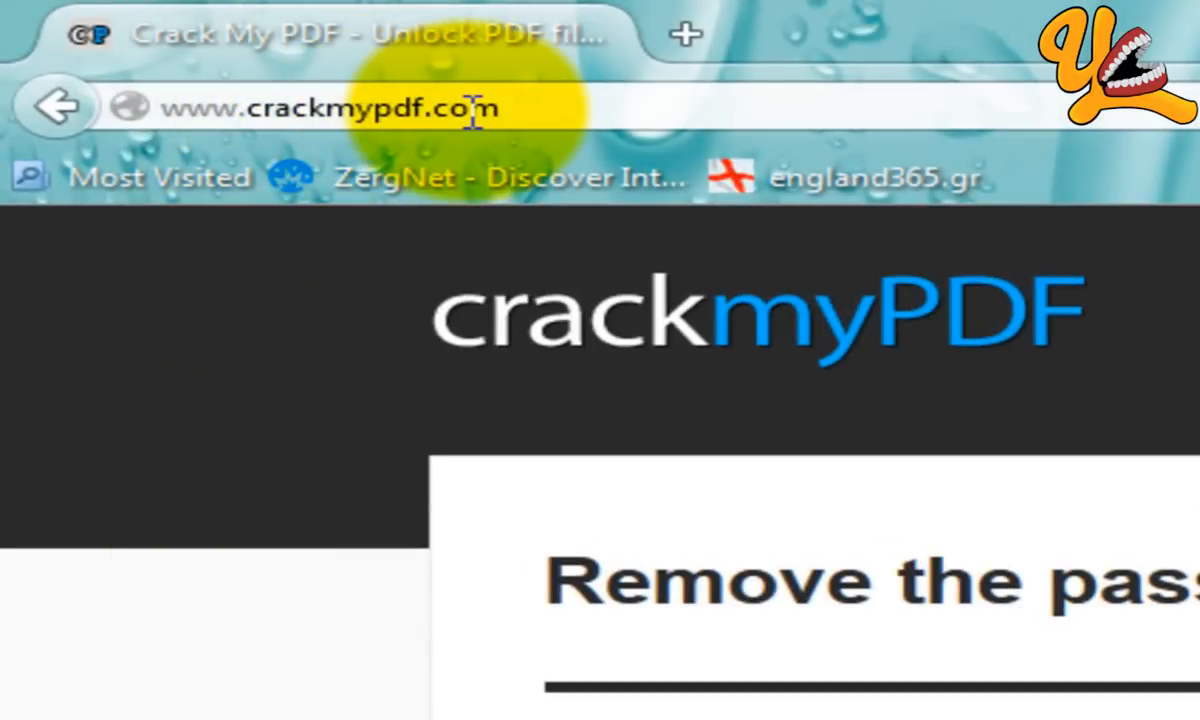
pyautogui.scroll(-3)
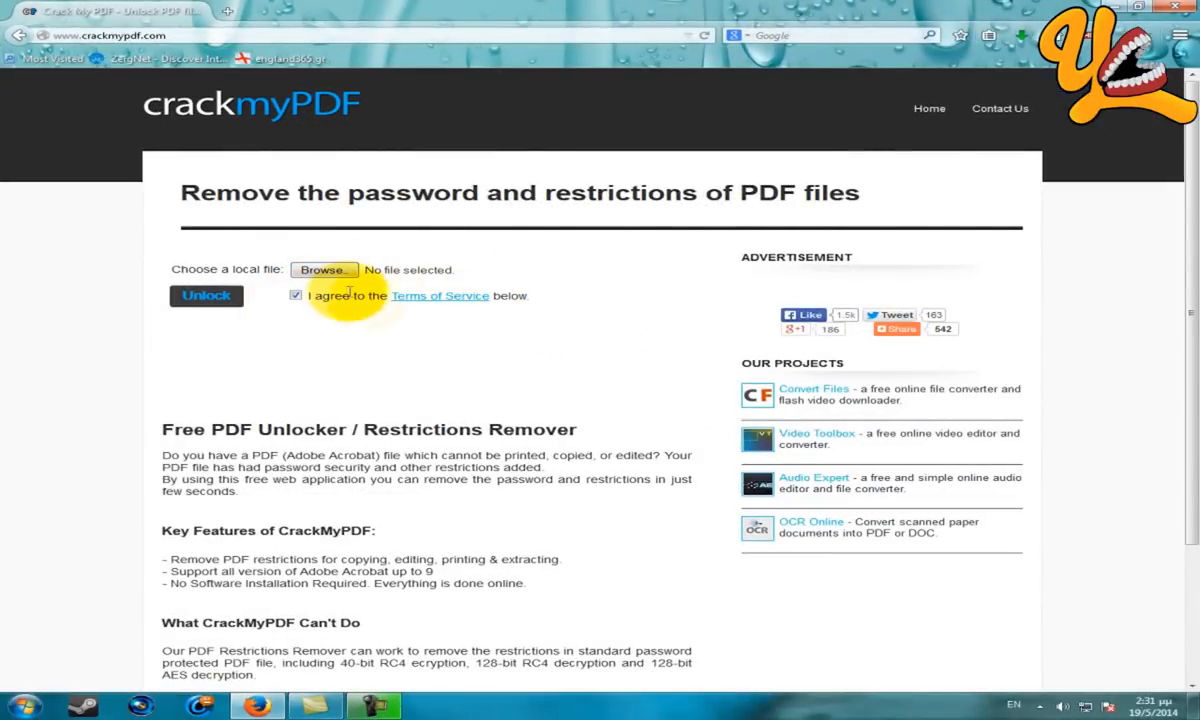
# - Choose practical_handbook.pdf from the desktop as the local file to unlock
pyautogui.click(321, 270)
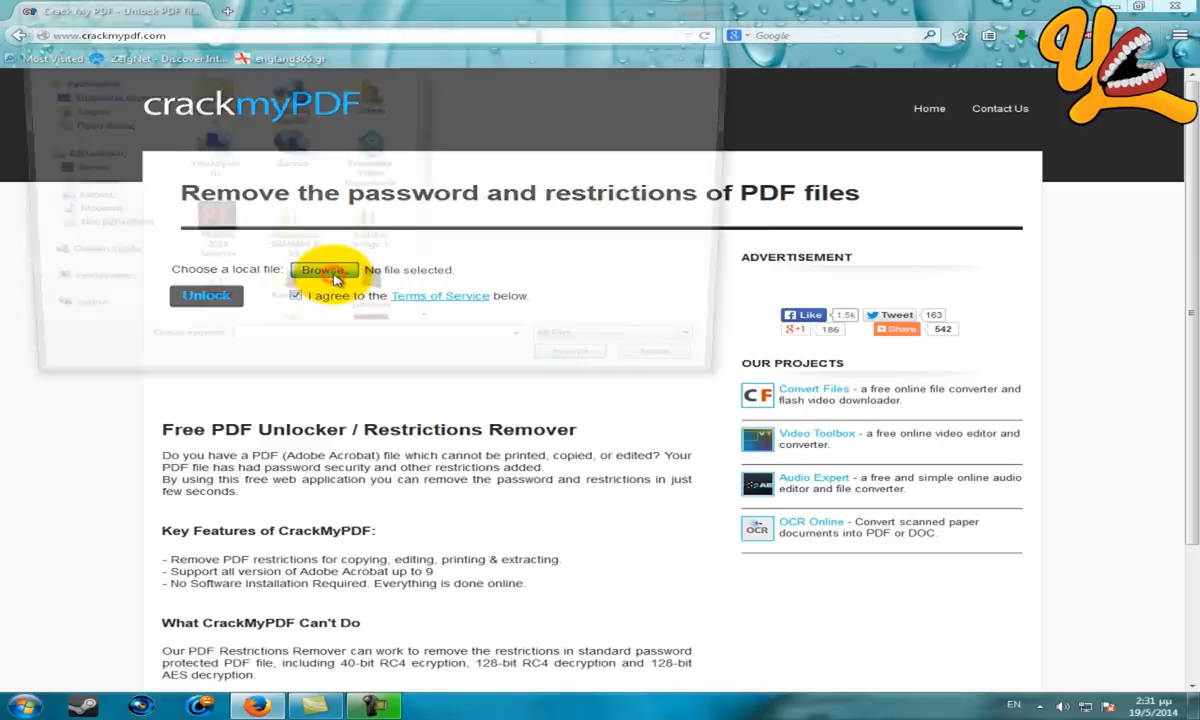
pyautogui.click(322, 269)
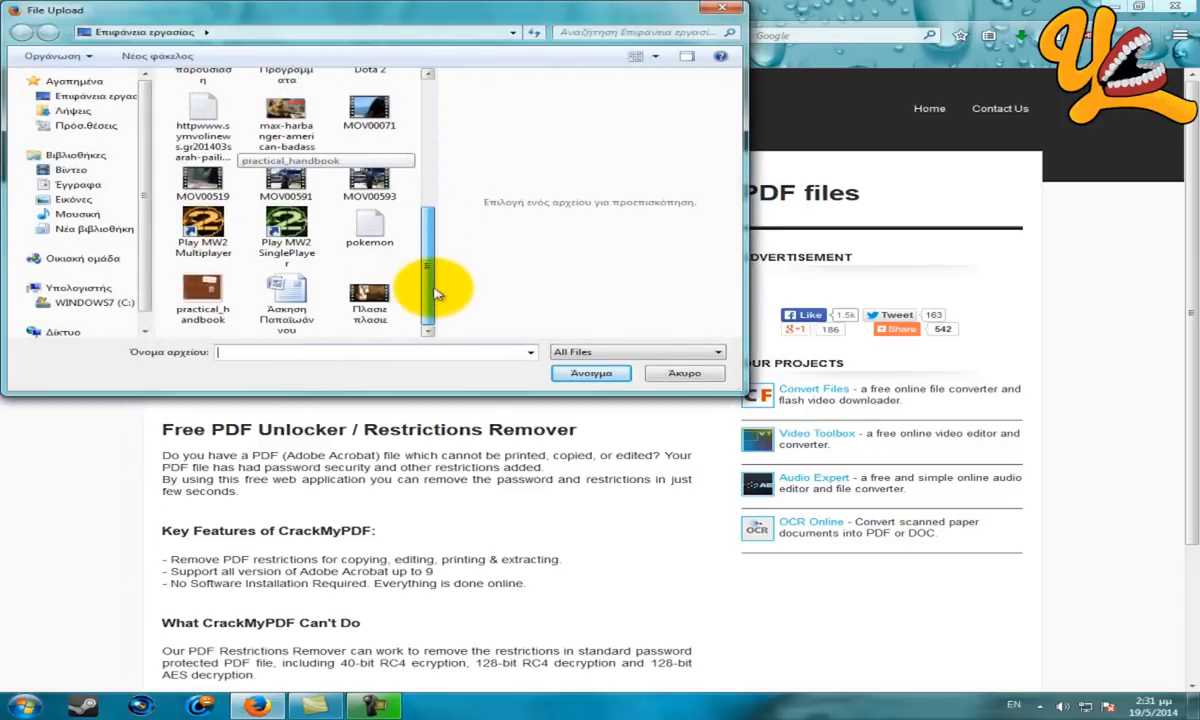
pyautogui.click(203, 300)
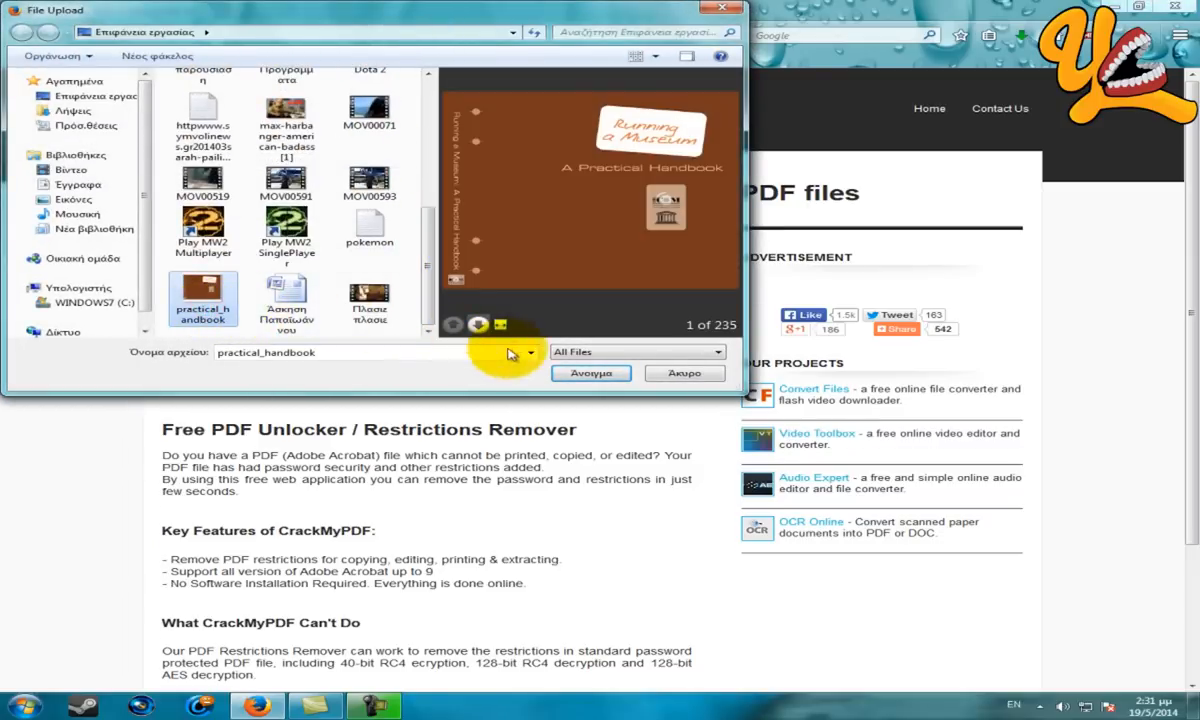
pyautogui.click(590, 373)
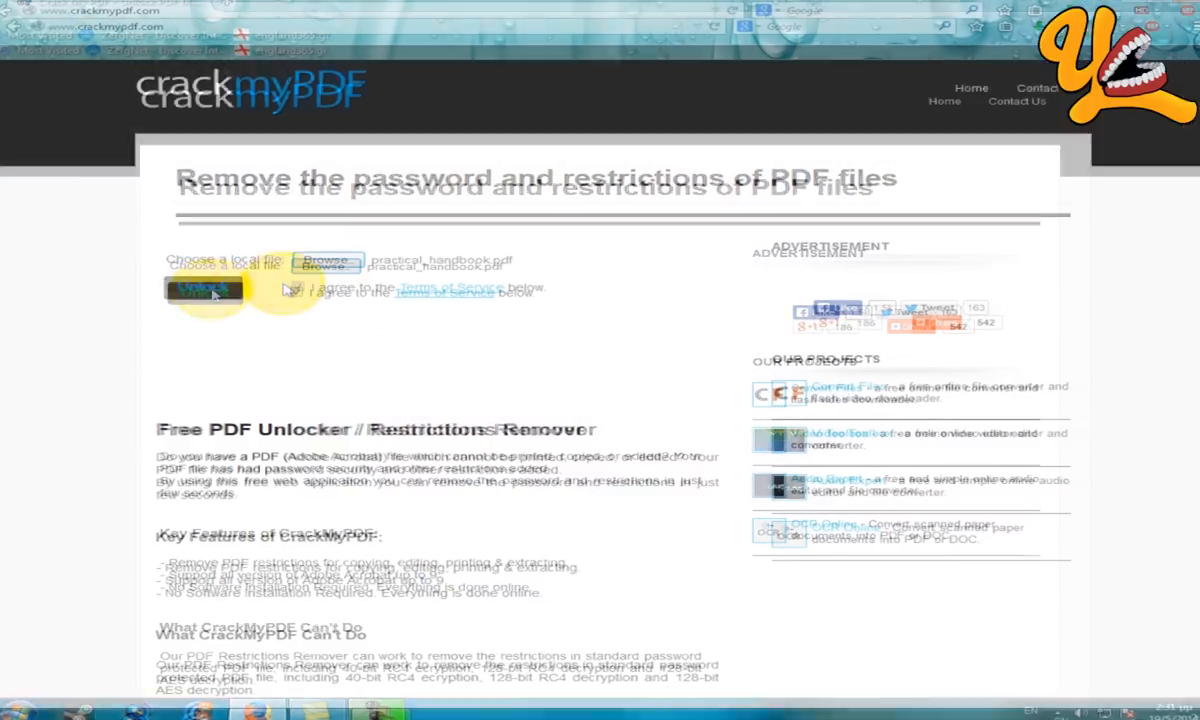
# - Submit practical_handbook.pdf for unlocking and wait for the restriction-free download link
pyautogui.click(200, 289)
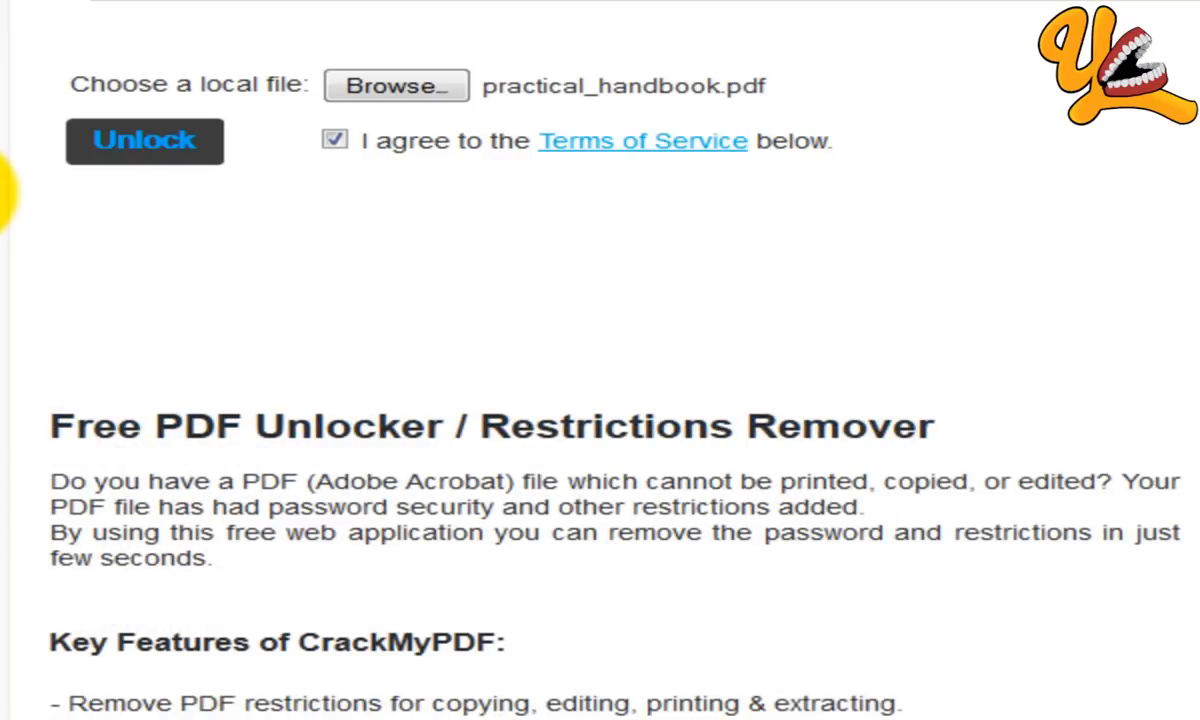
pyautogui.click(144, 140)
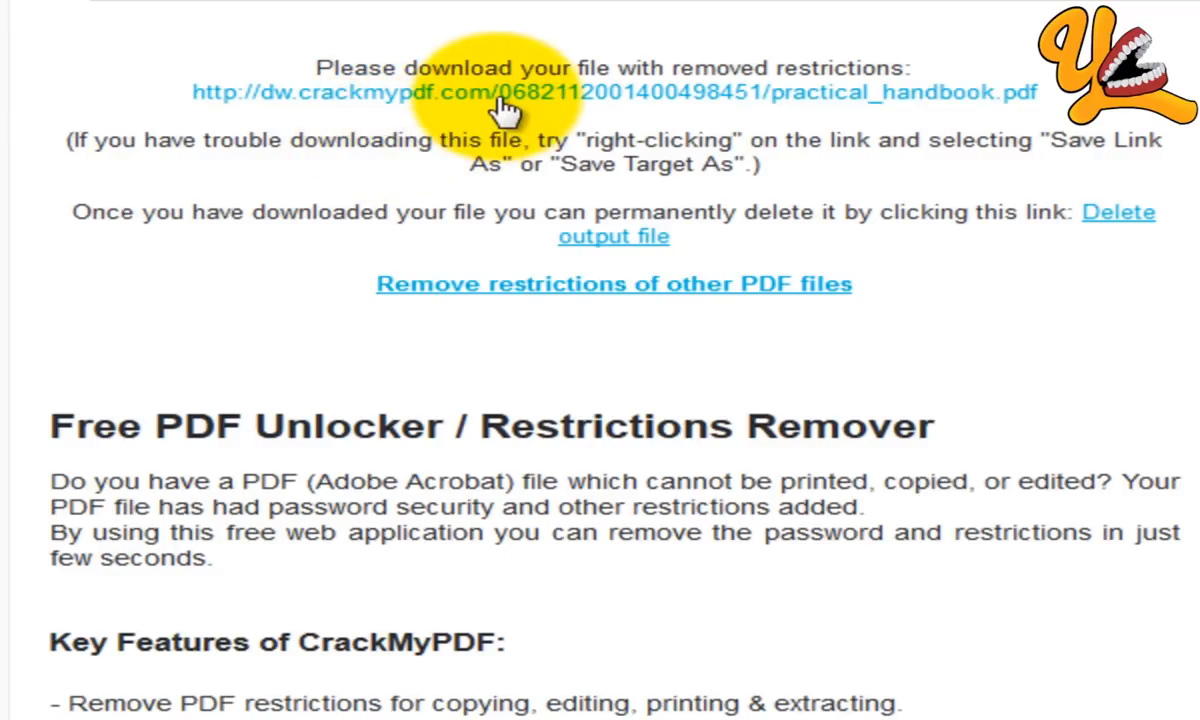
# - Save the unlocked handbook via Save Link As, overwriting the desktop copy
pyautogui.rightClick(505, 105)
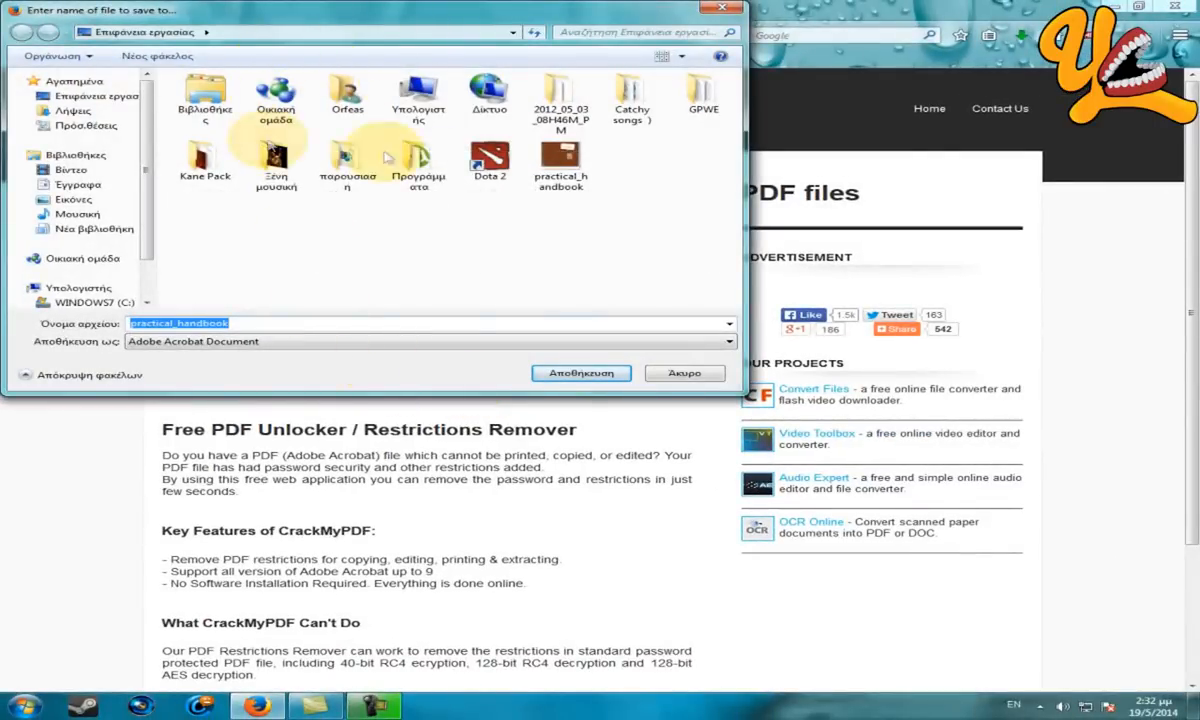
pyautogui.click(581, 373)
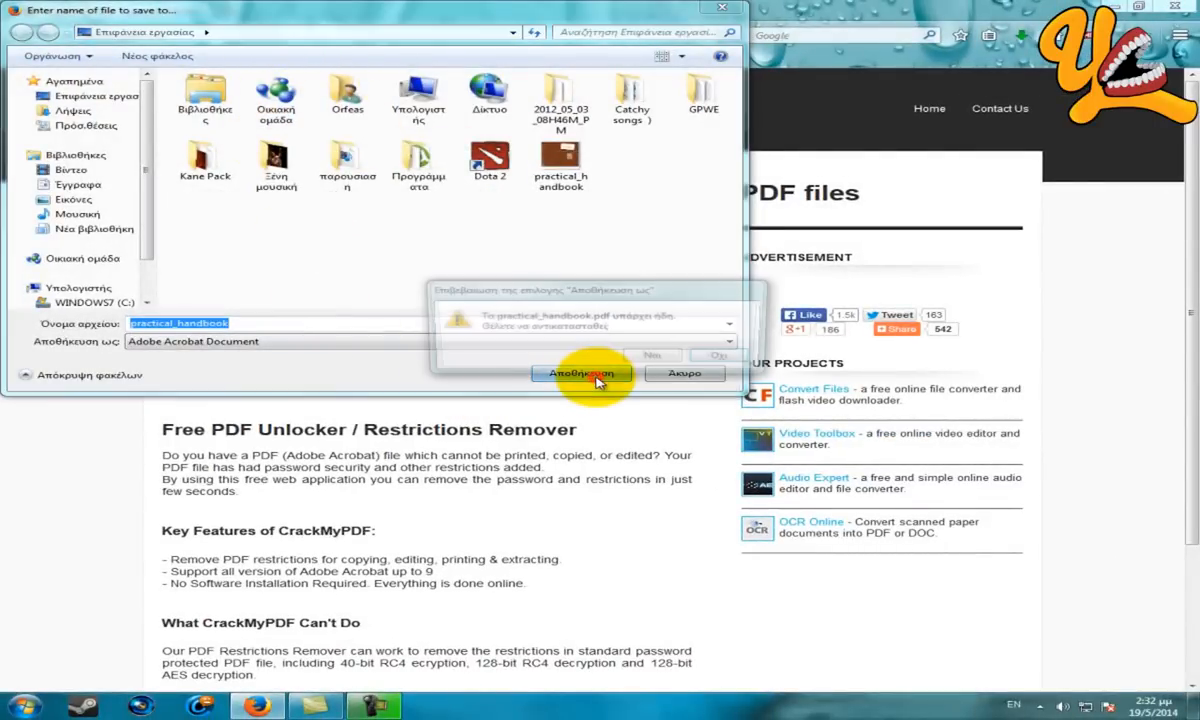
pyautogui.click(583, 373)
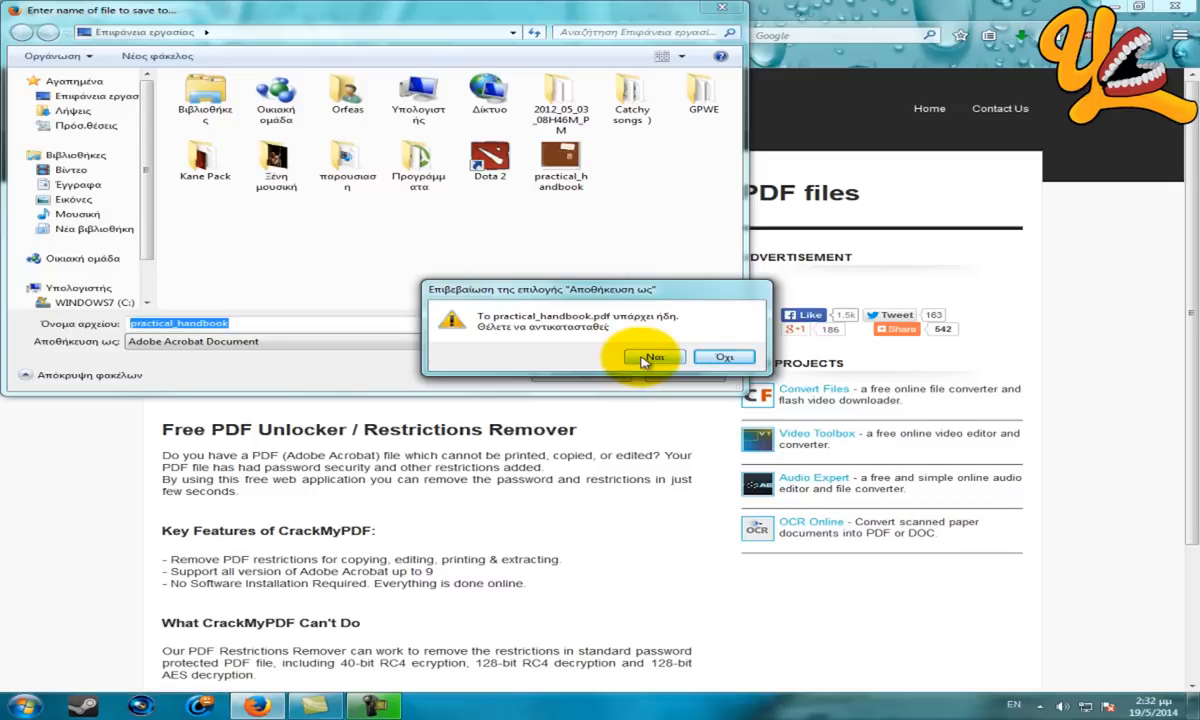
pyautogui.click(651, 357)
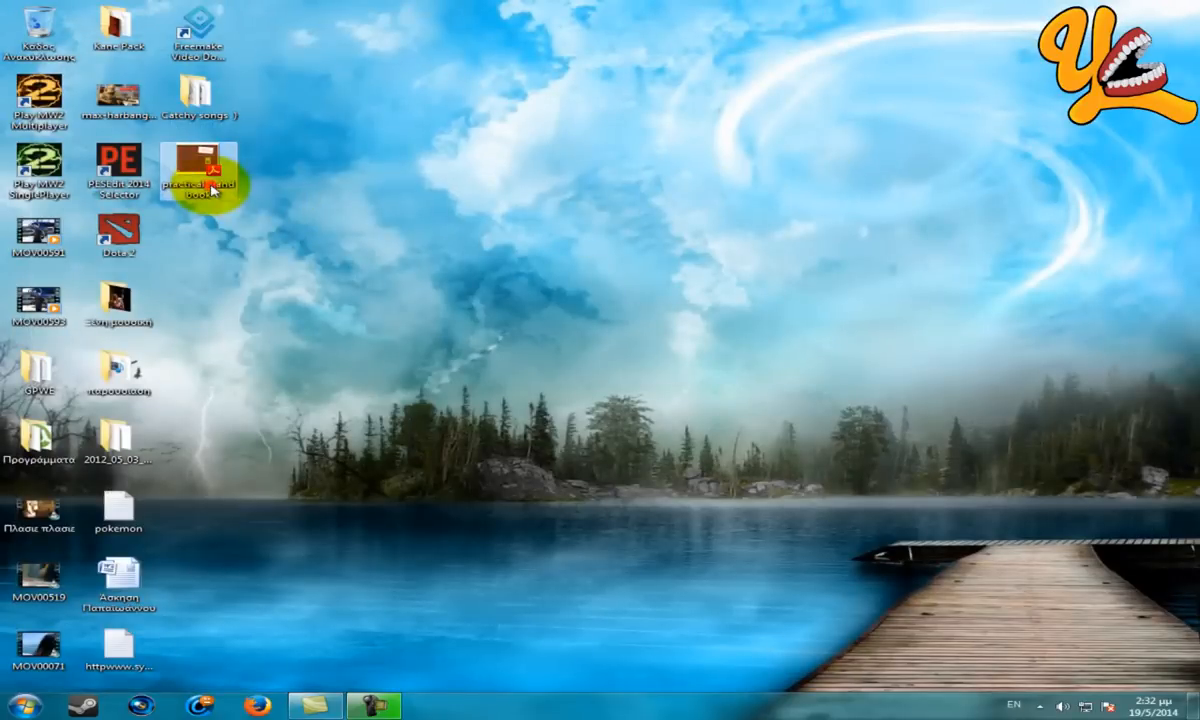
# - Open the unlocked practical_handbook PDF from its desktop icon
pyautogui.doubleClick(198, 170)
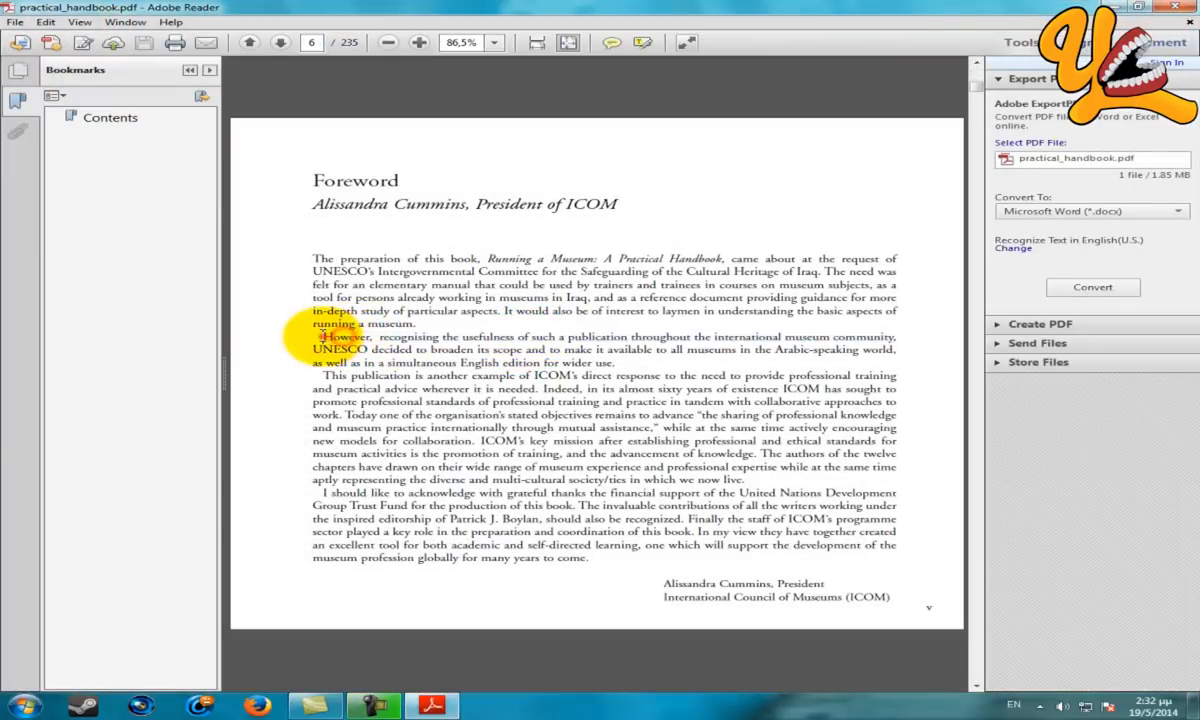
# - Select the Foreword paragraph beginning 'However' and bring up its Copy option
pyautogui.moveTo(313, 336); pyautogui.dragTo(619, 362)
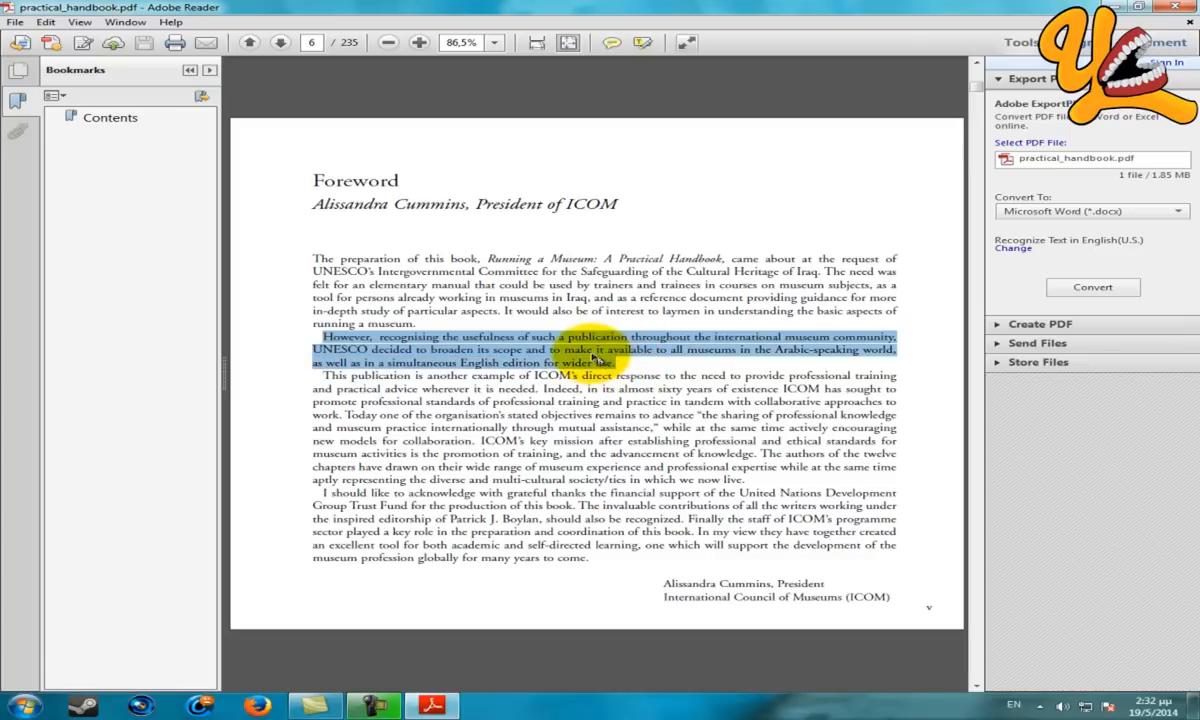
pyautogui.rightClick(595, 360)
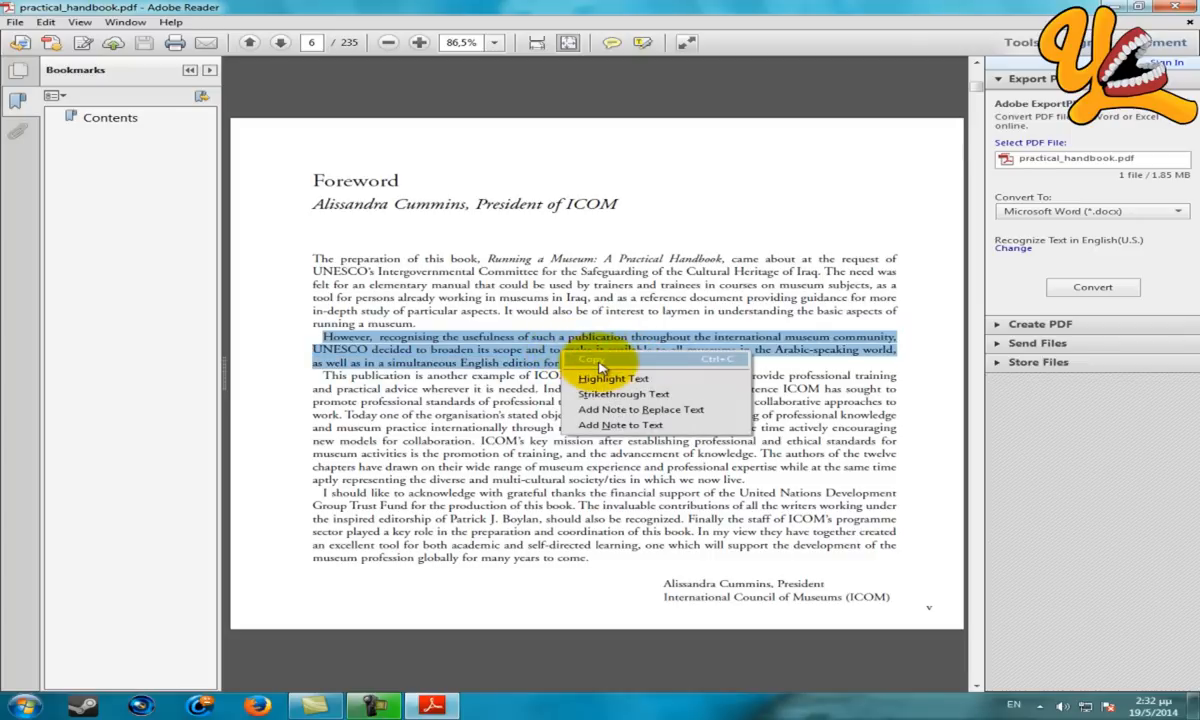